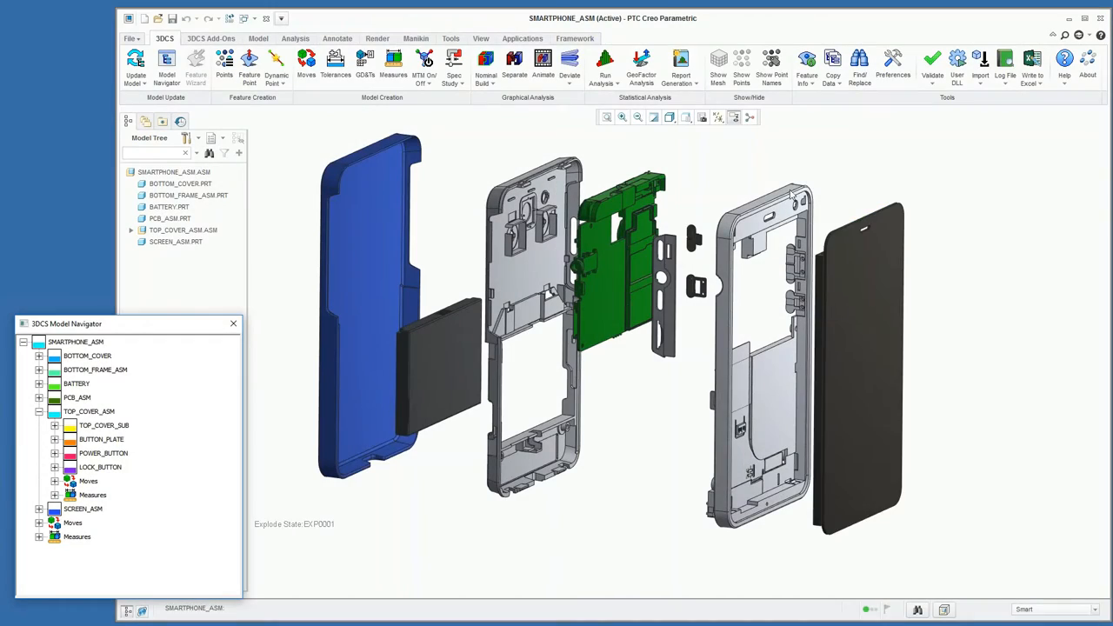
{"action": "mouse_move", "coordinate": [682, 66]}
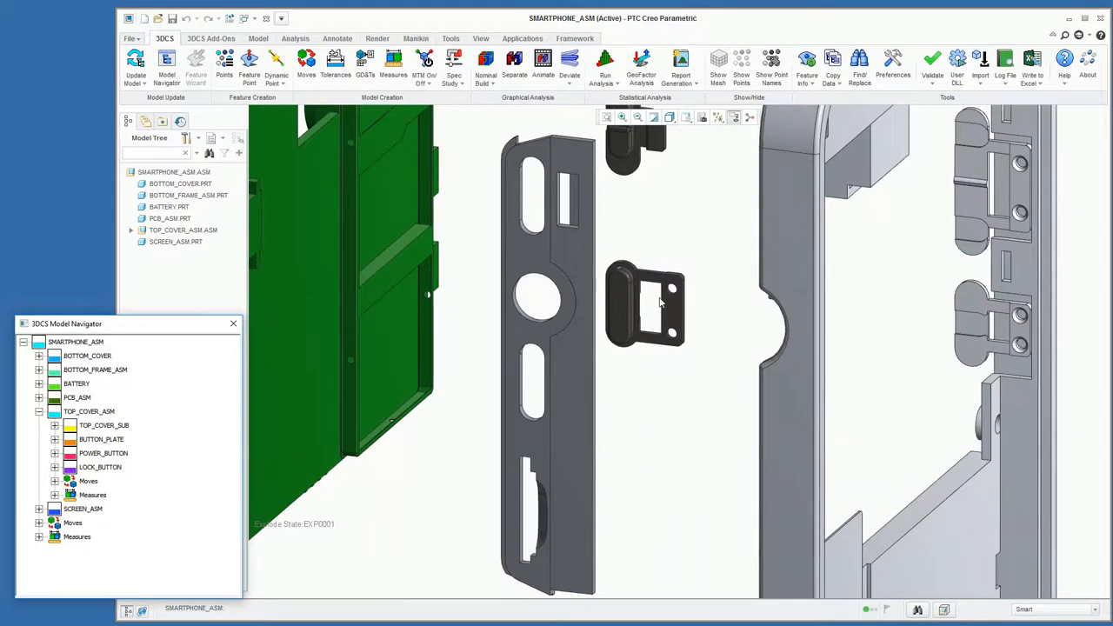
Step: Zoom the exploded assembly in on the power button part and its surrounding frame
{"action": "left_click", "coordinate": [741, 59]}
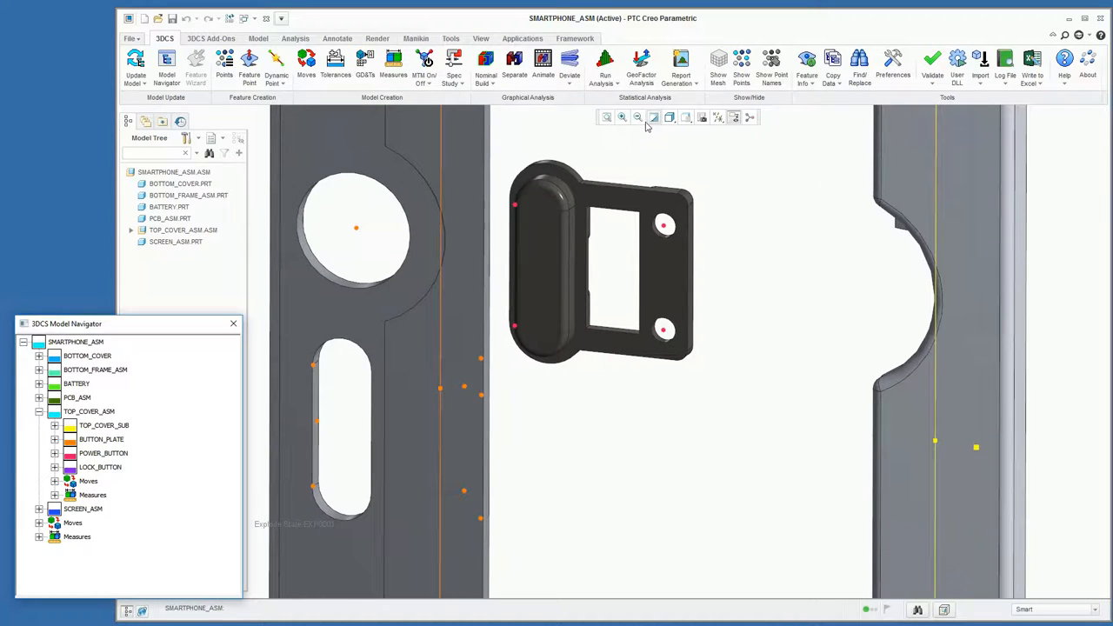
{"action": "mouse_move", "coordinate": [250, 61]}
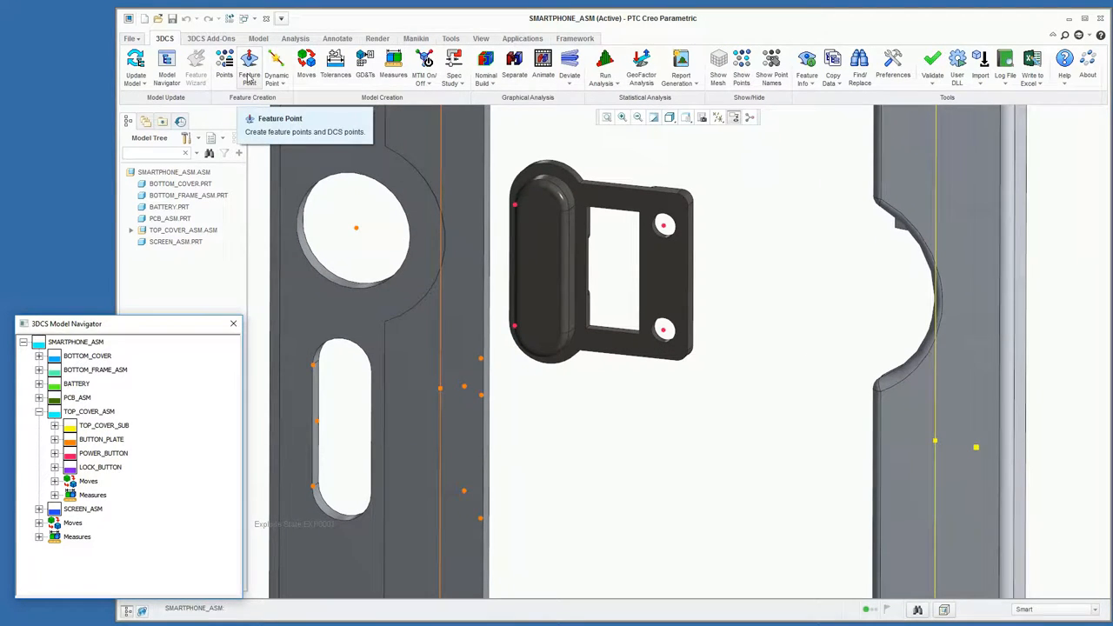
{"action": "mouse_move", "coordinate": [1092, 153]}
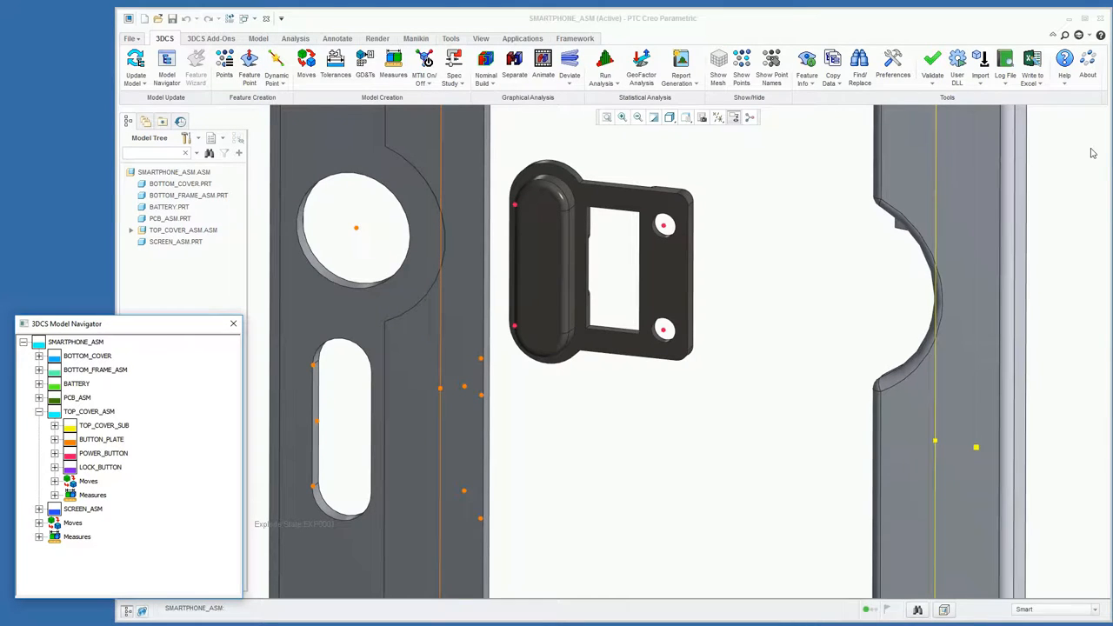
Step: Start 3DCS Feature Point creation targeting a surface on the POWER_BUTTON part
{"action": "left_click", "coordinate": [249, 66]}
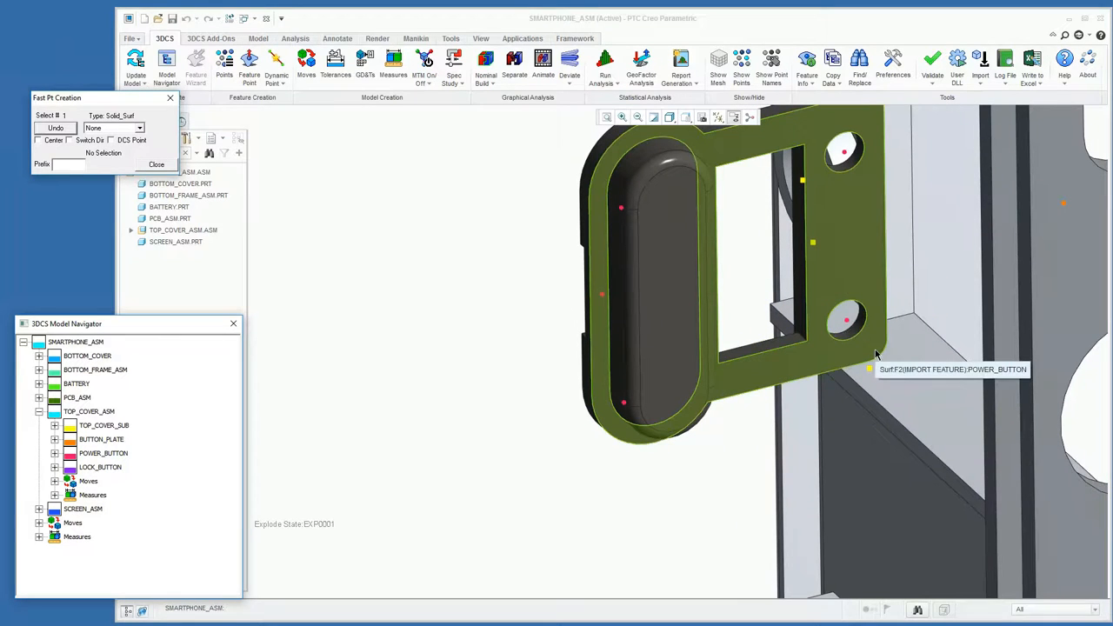
{"action": "mouse_move", "coordinate": [874, 356]}
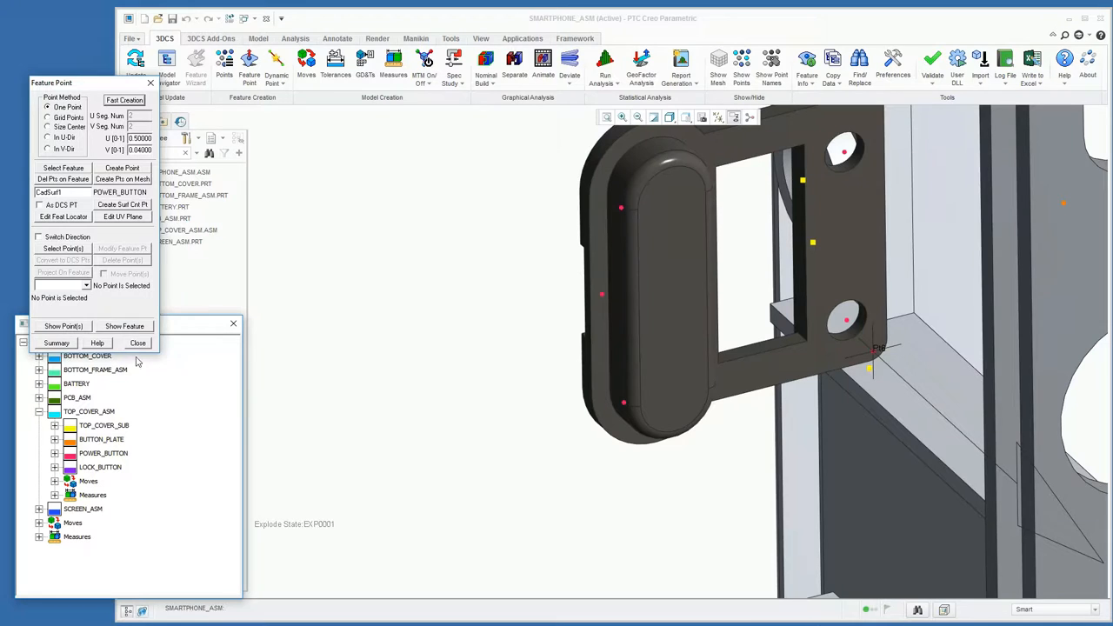
Step: Enter point 7's X, Y, Z position and -1 I direction in the Points in POWER_BUTTON table and accept it
{"action": "left_click", "coordinate": [138, 343]}
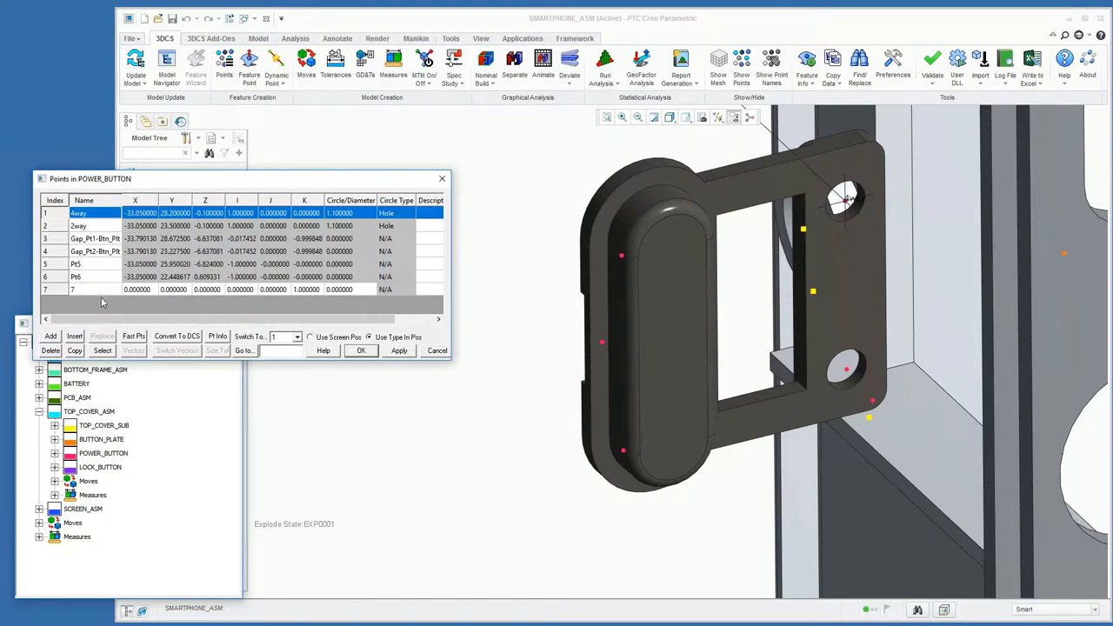
{"action": "left_click", "coordinate": [136, 289]}
{"action": "type", "text": "0"}
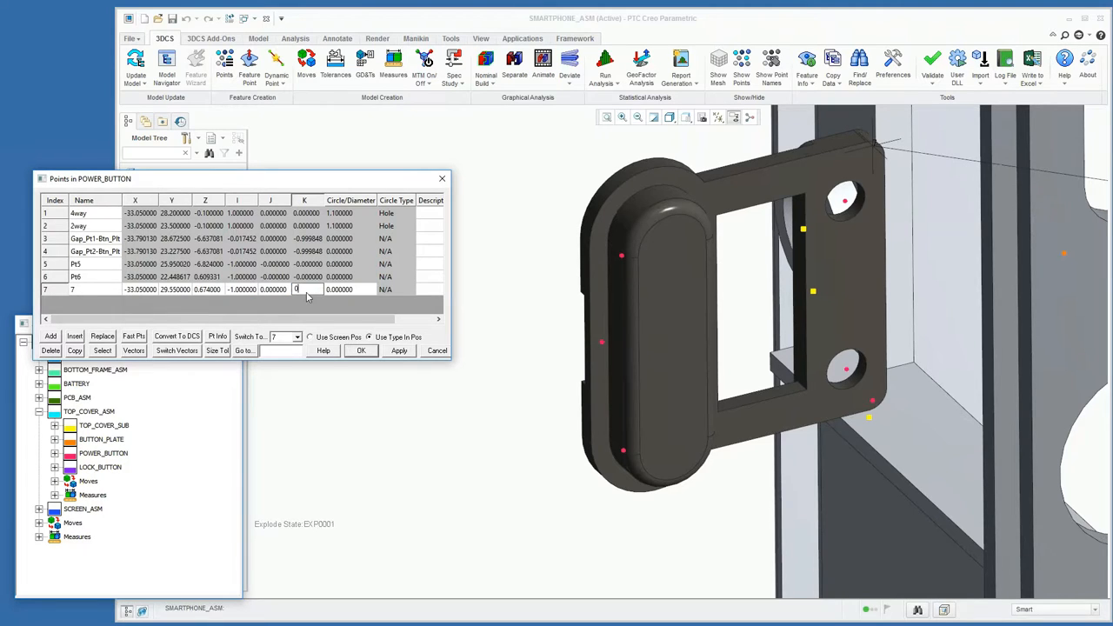
{"action": "left_click", "coordinate": [271, 289]}
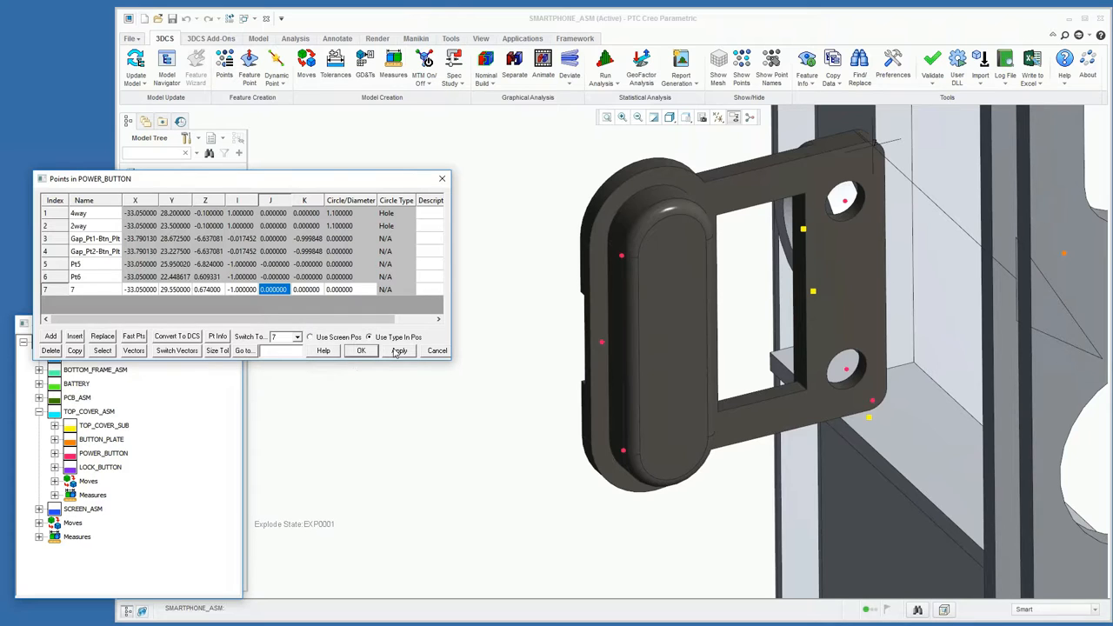
{"action": "left_click", "coordinate": [398, 351]}
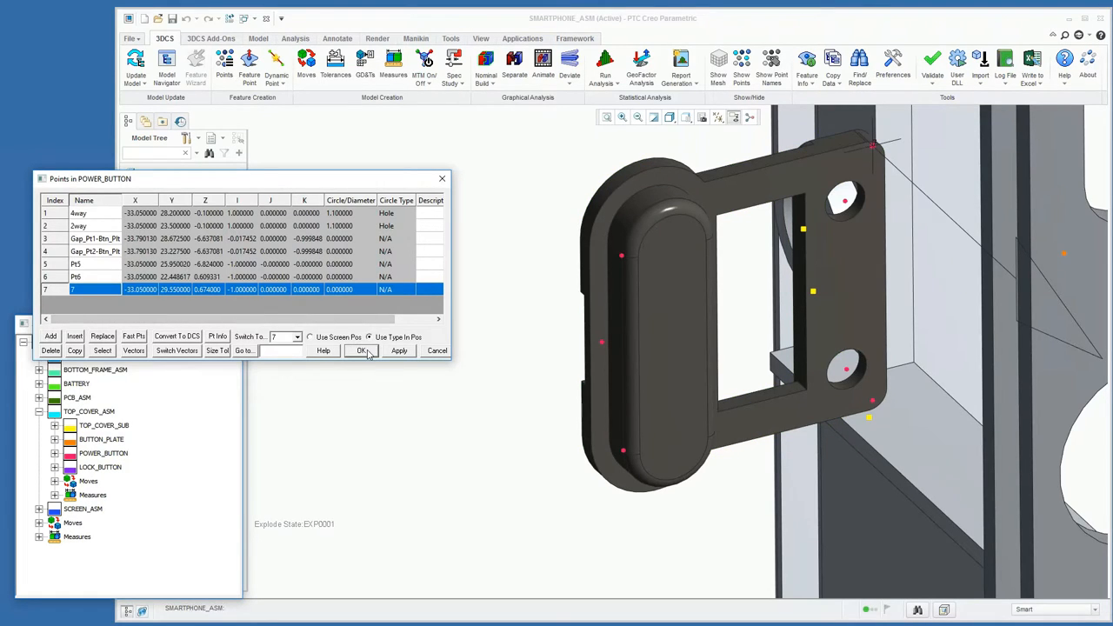
{"action": "left_click", "coordinate": [362, 351]}
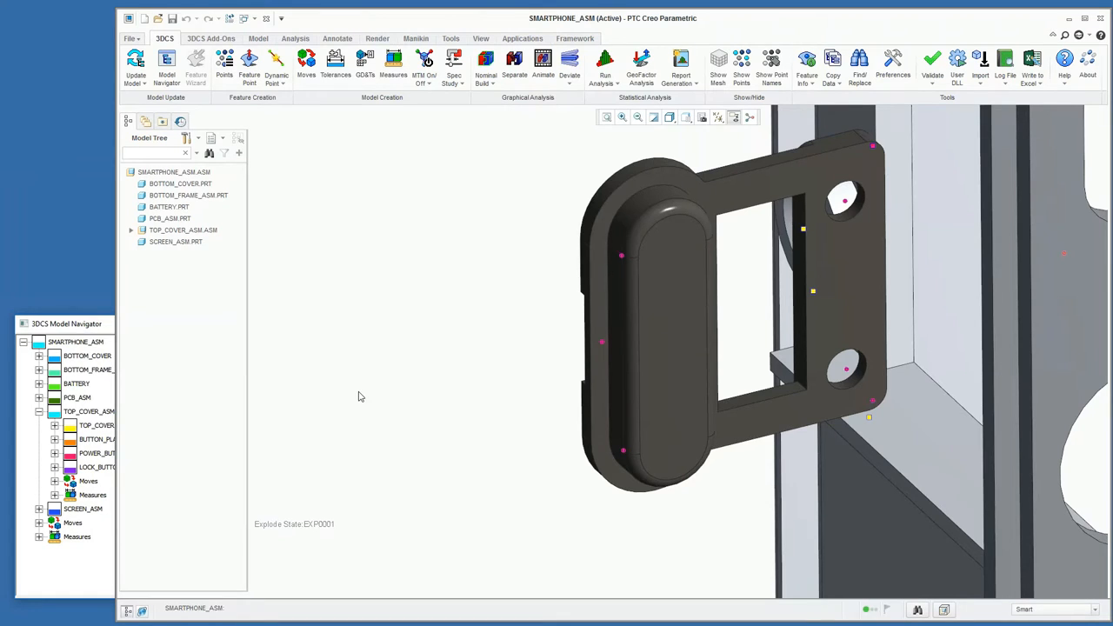